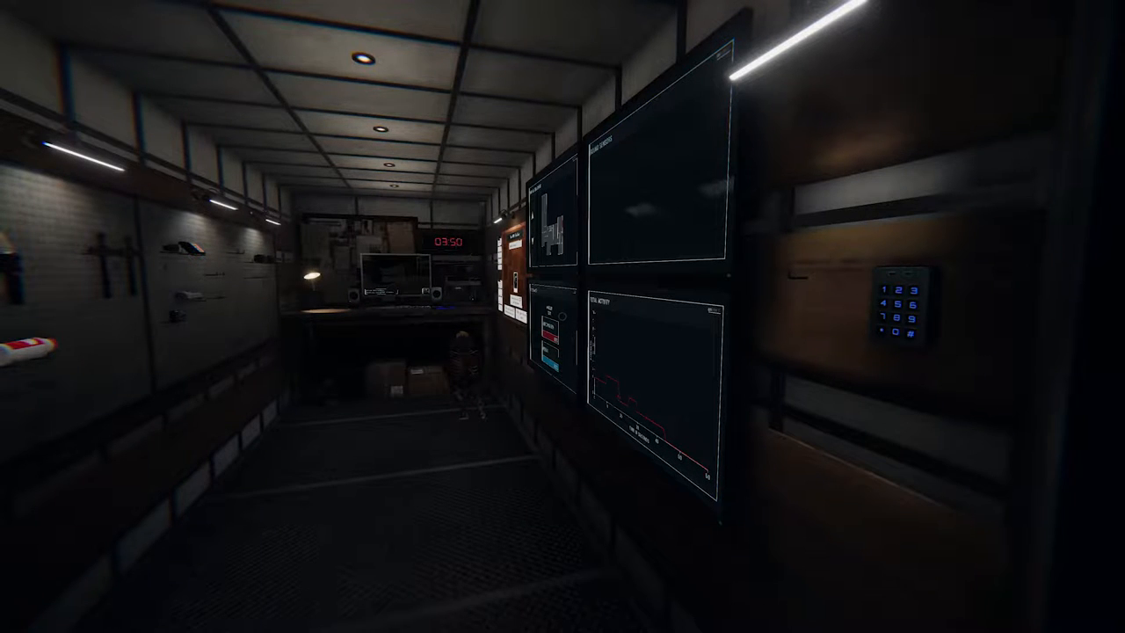
{"action": "mouse_move", "coordinate": [791, 316]}
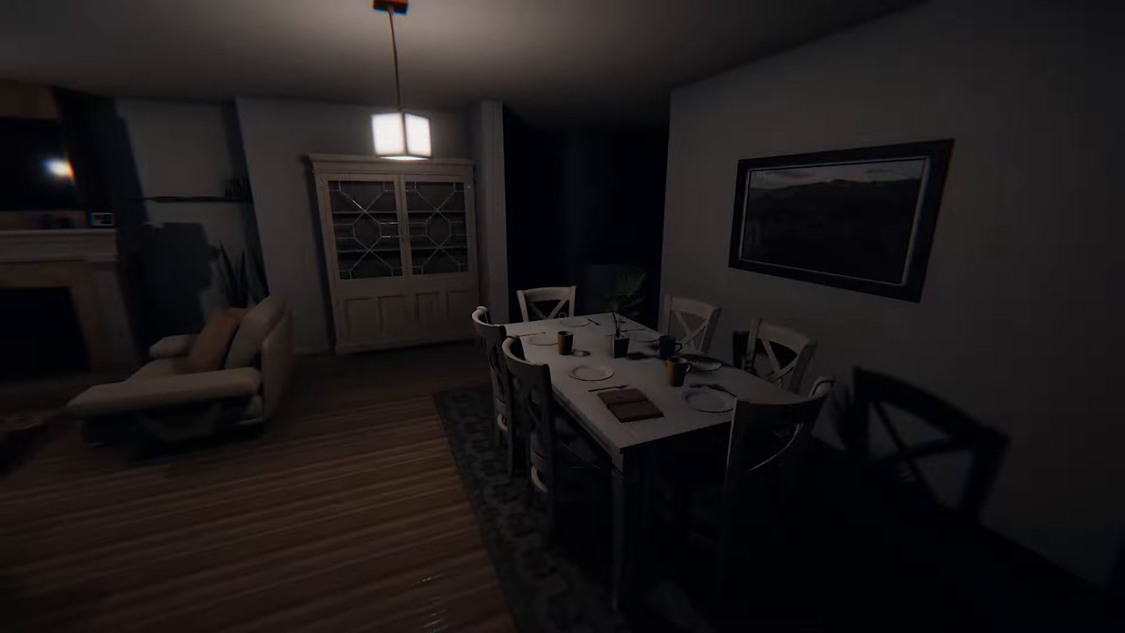
{"action": "mouse_move", "coordinate": [562, 316]}
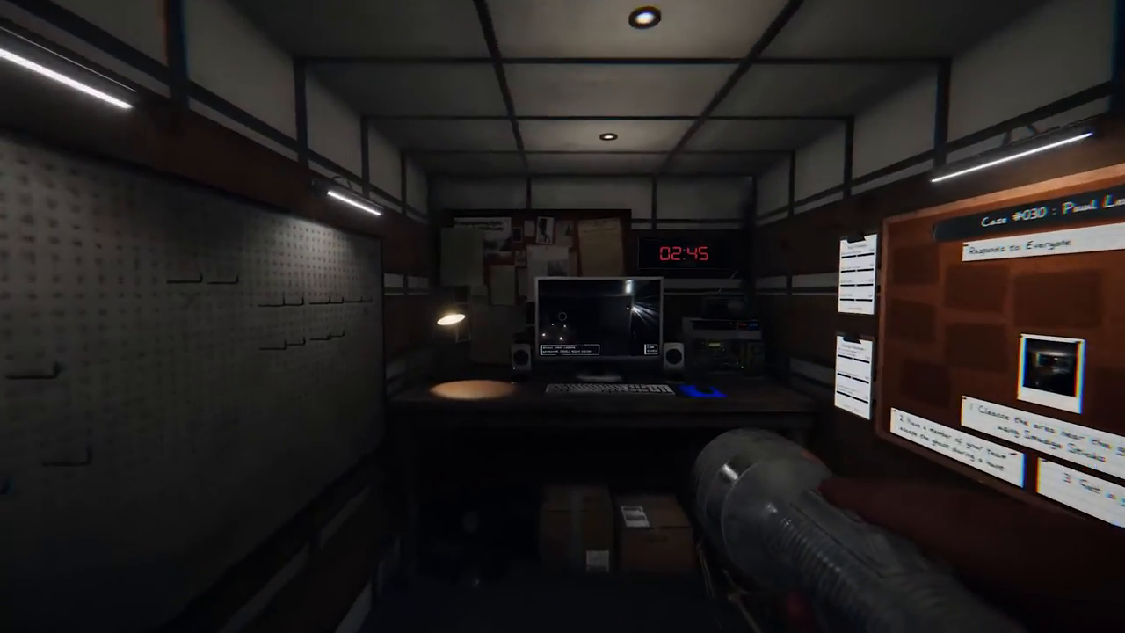
{"action": "mouse_move", "coordinate": [562, 317]}
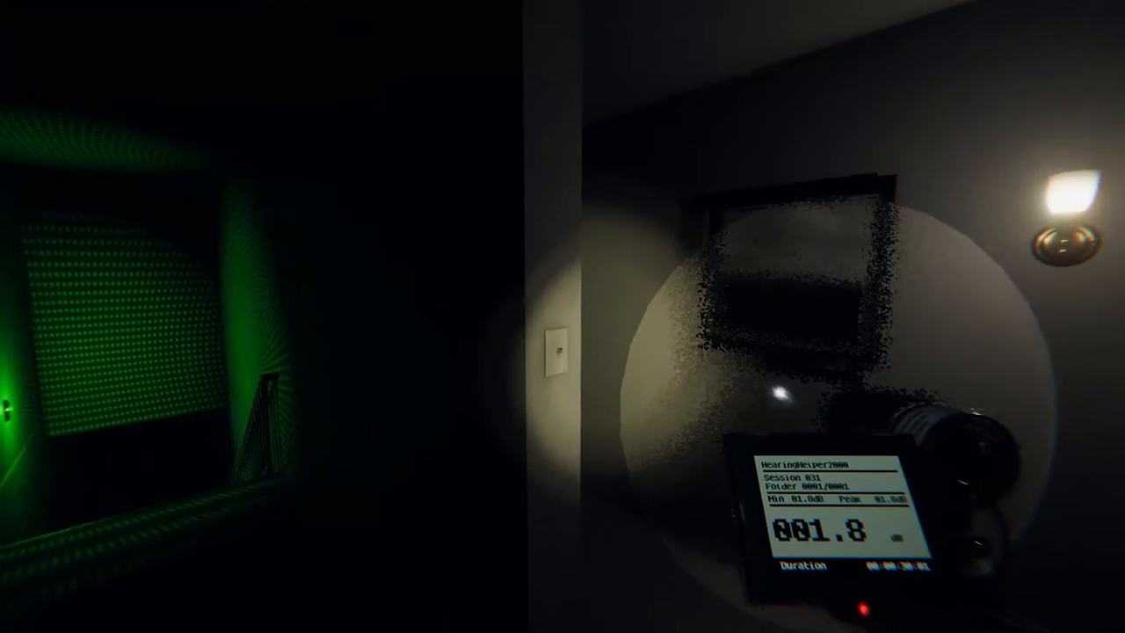
{"action": "mouse_move", "coordinate": [562, 316]}
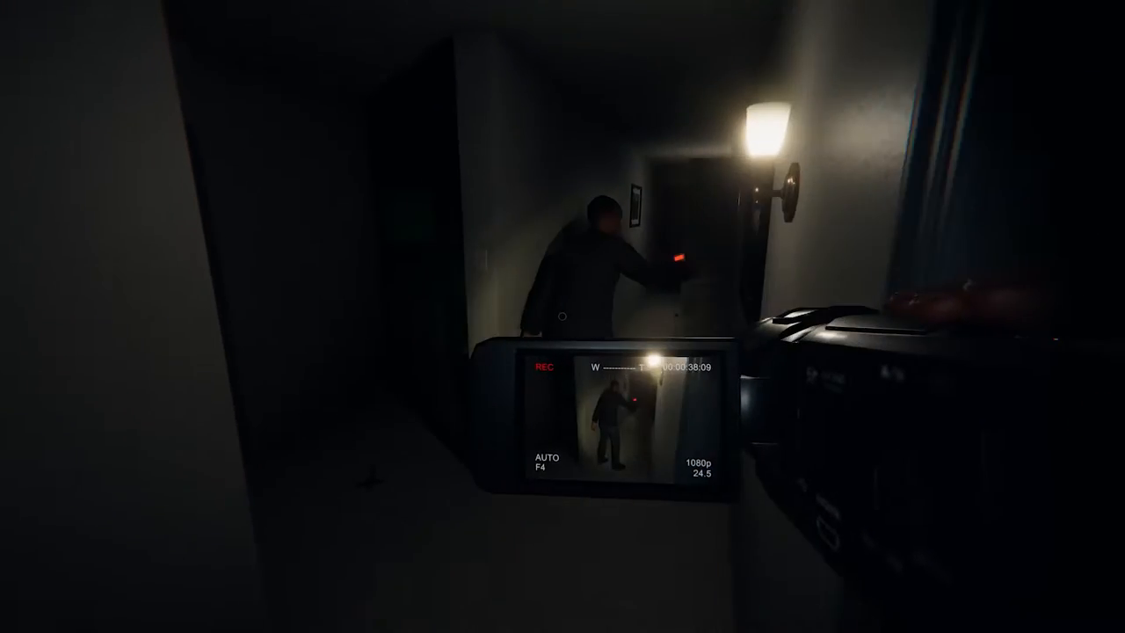
{"action": "mouse_move", "coordinate": [562, 316]}
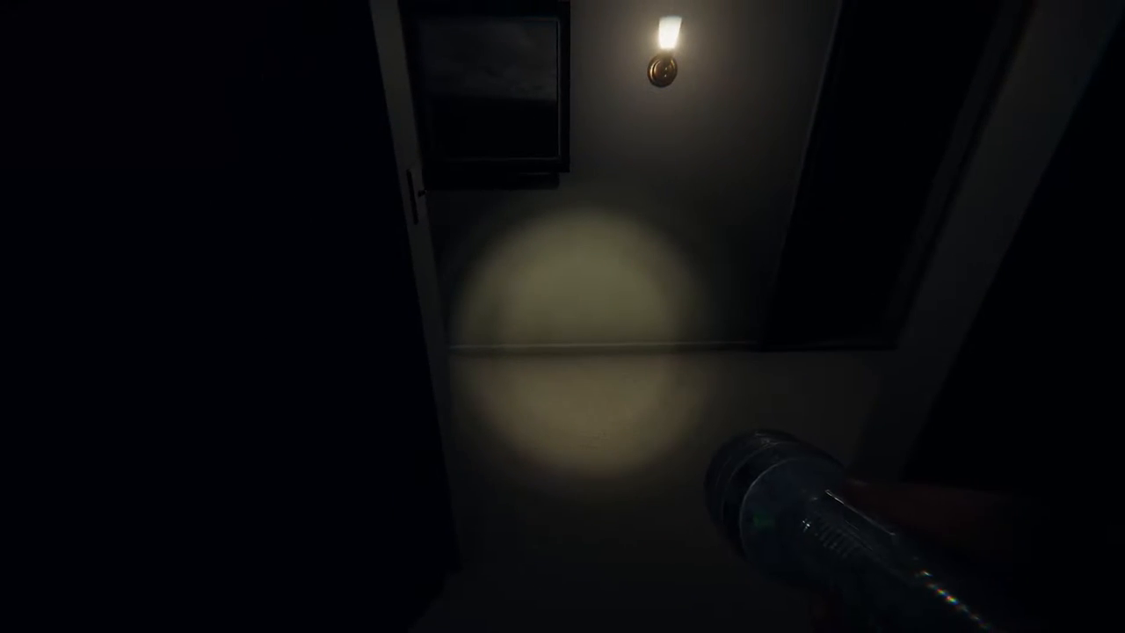
{"action": "mouse_move", "coordinate": [562, 316]}
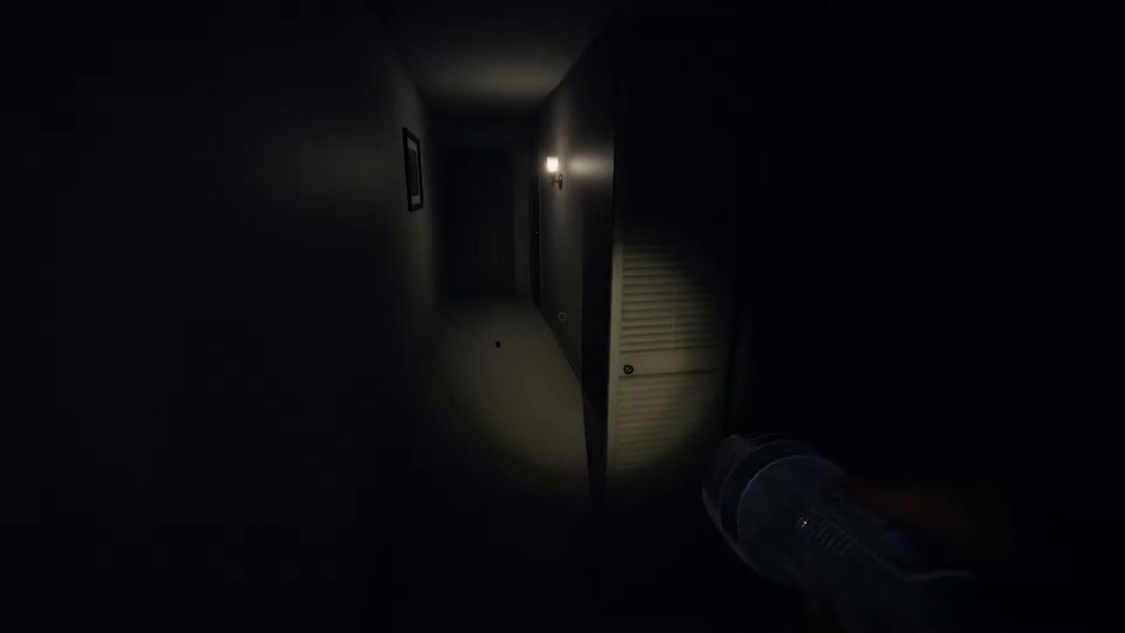
{"action": "mouse_move", "coordinate": [563, 316]}
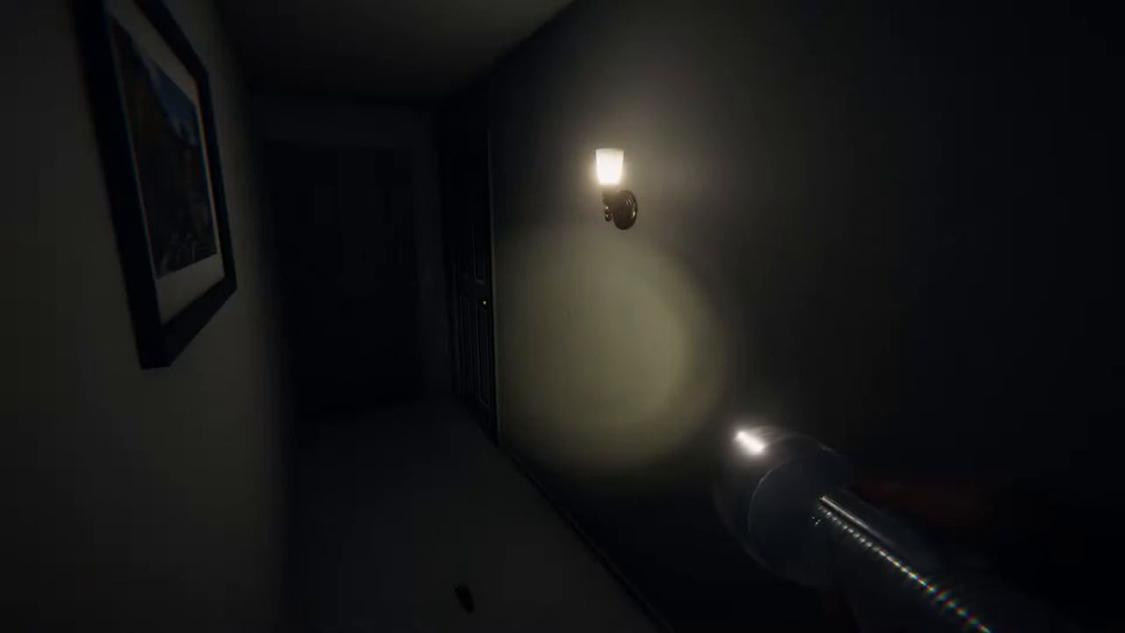
{"action": "mouse_move", "coordinate": [562, 316]}
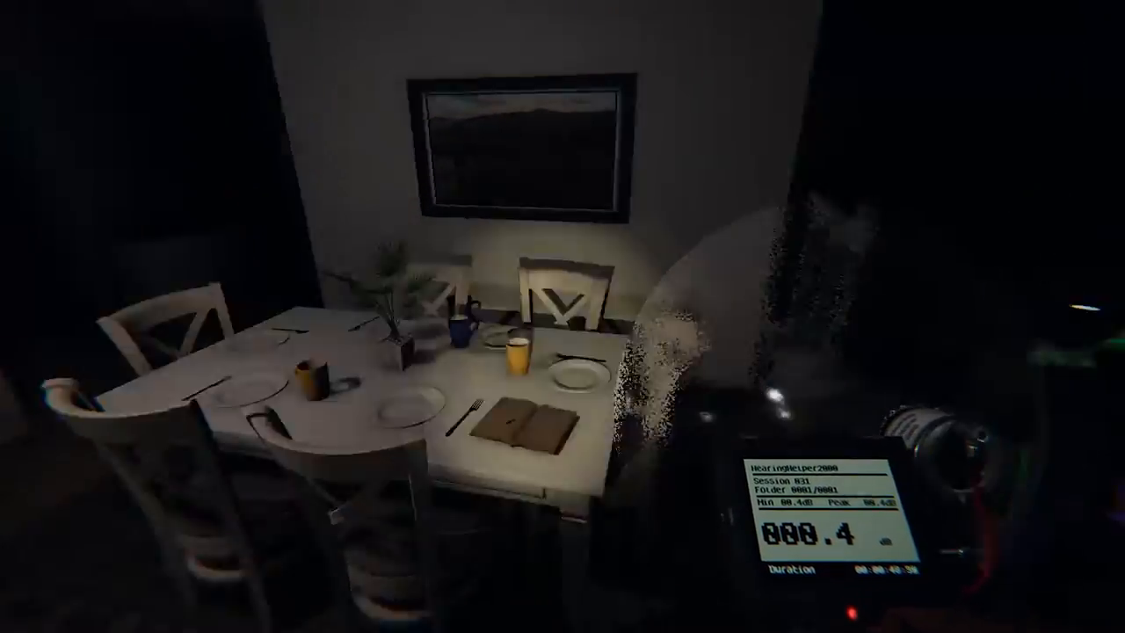
{"action": "mouse_move", "coordinate": [563, 316]}
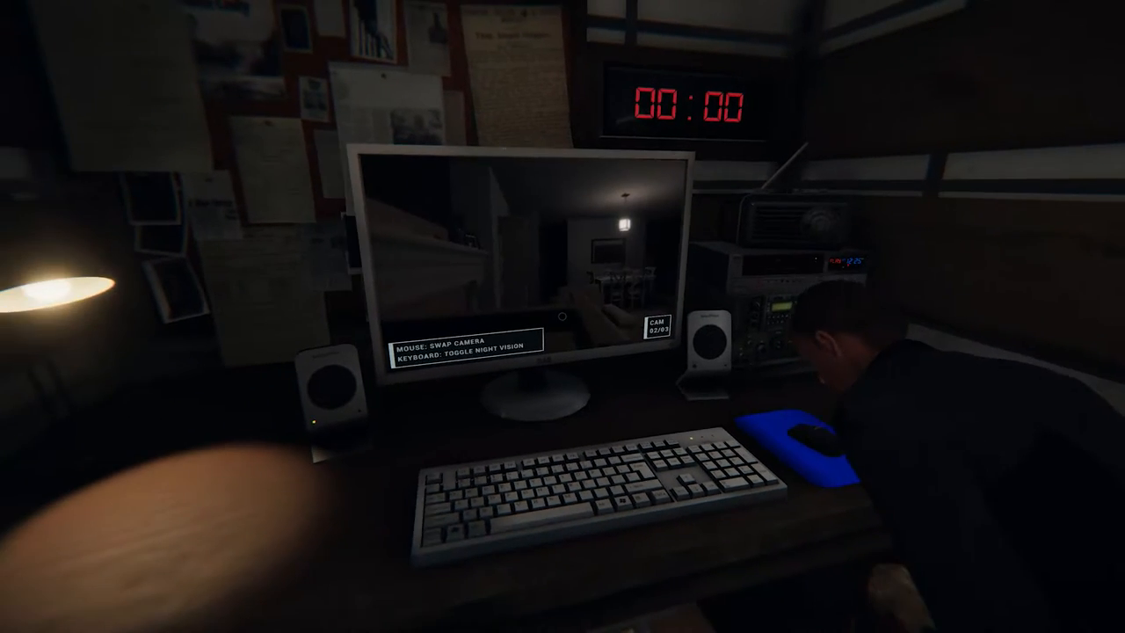
{"action": "left_click", "coordinate": [563, 263]}
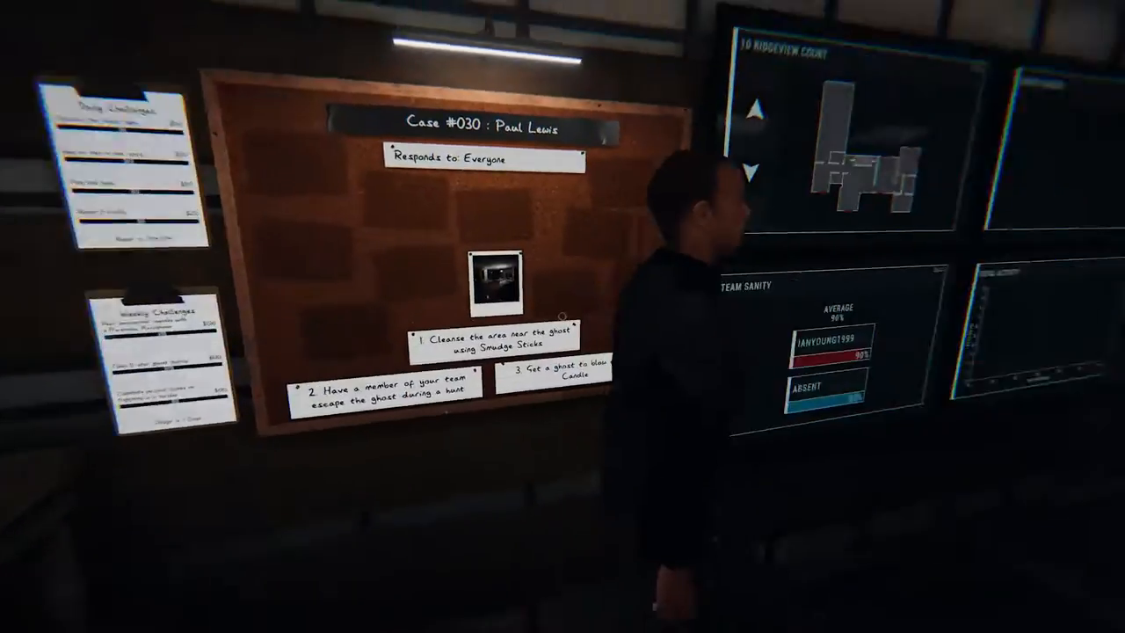
{"action": "mouse_move", "coordinate": [562, 316]}
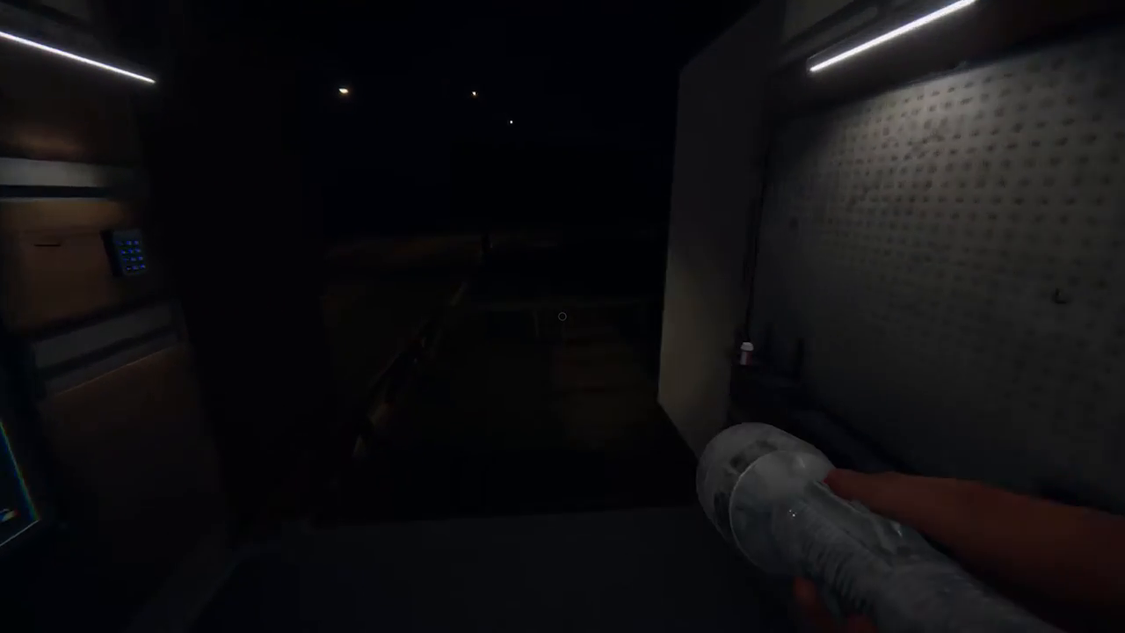
{"action": "mouse_move", "coordinate": [562, 316]}
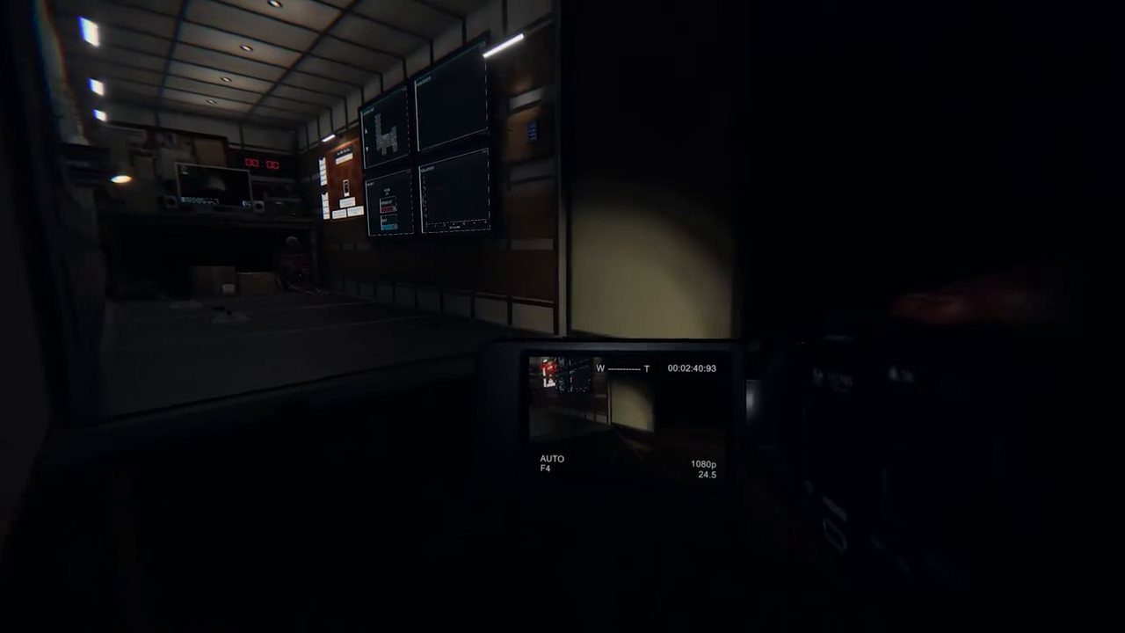
{"action": "mouse_move", "coordinate": [562, 317]}
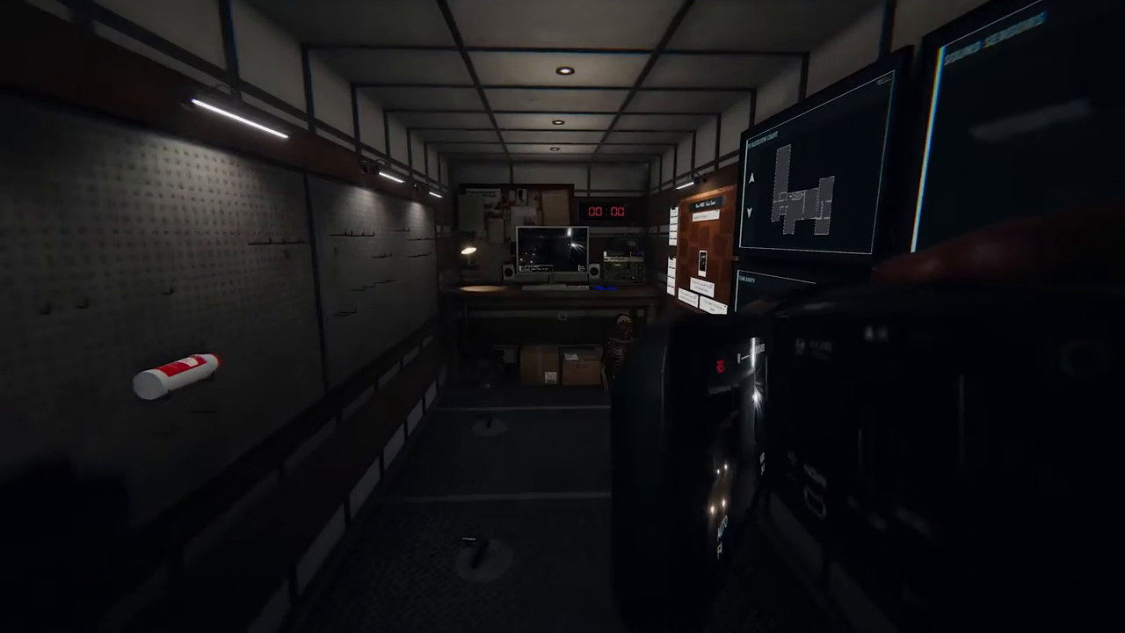
{"action": "mouse_move", "coordinate": [562, 316]}
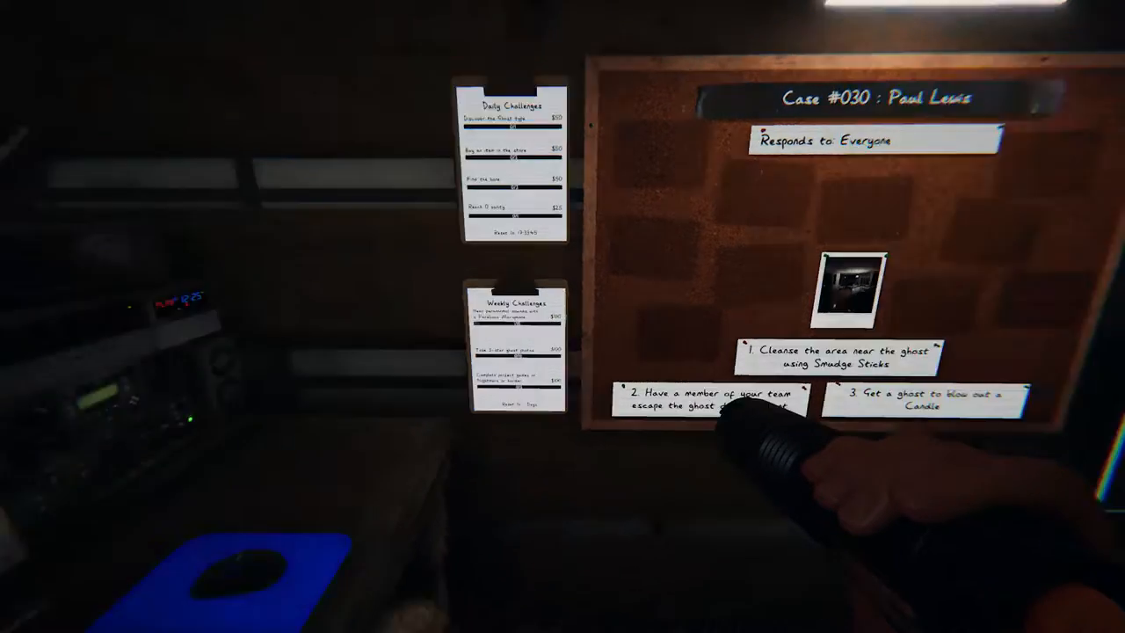
{"action": "mouse_move", "coordinate": [562, 316]}
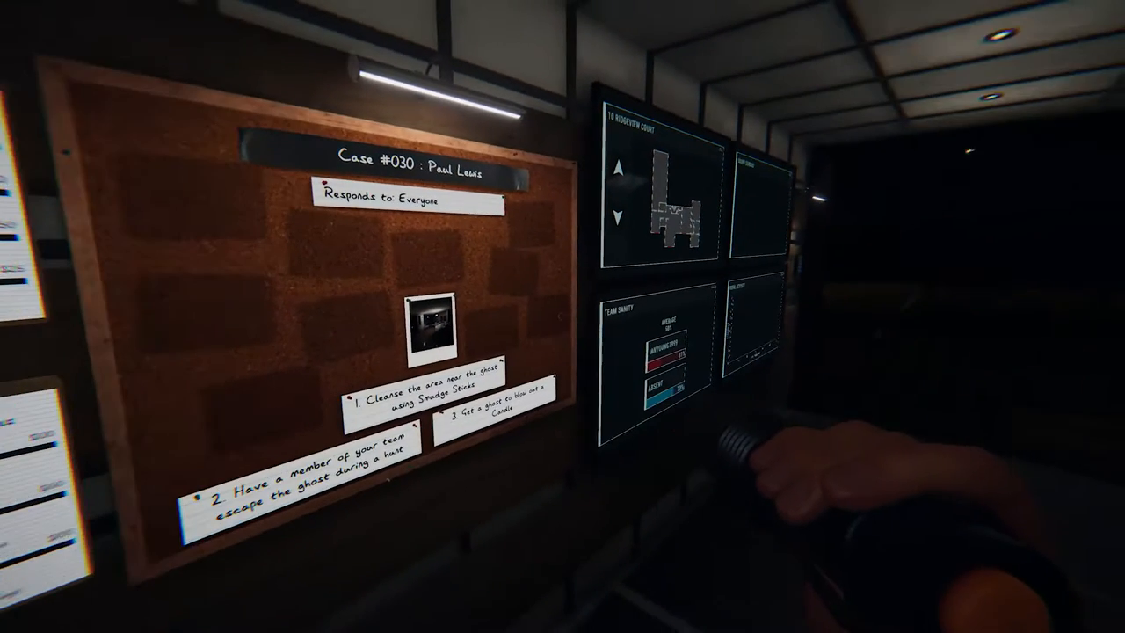
{"action": "mouse_move", "coordinate": [562, 316]}
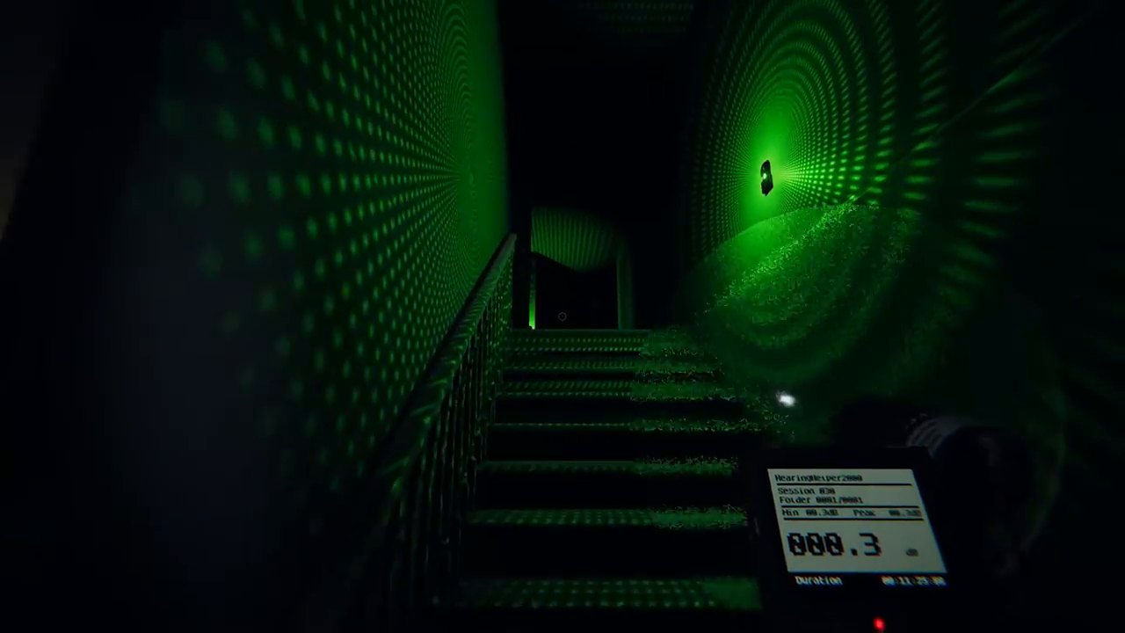
{"action": "key", "text": "w"}
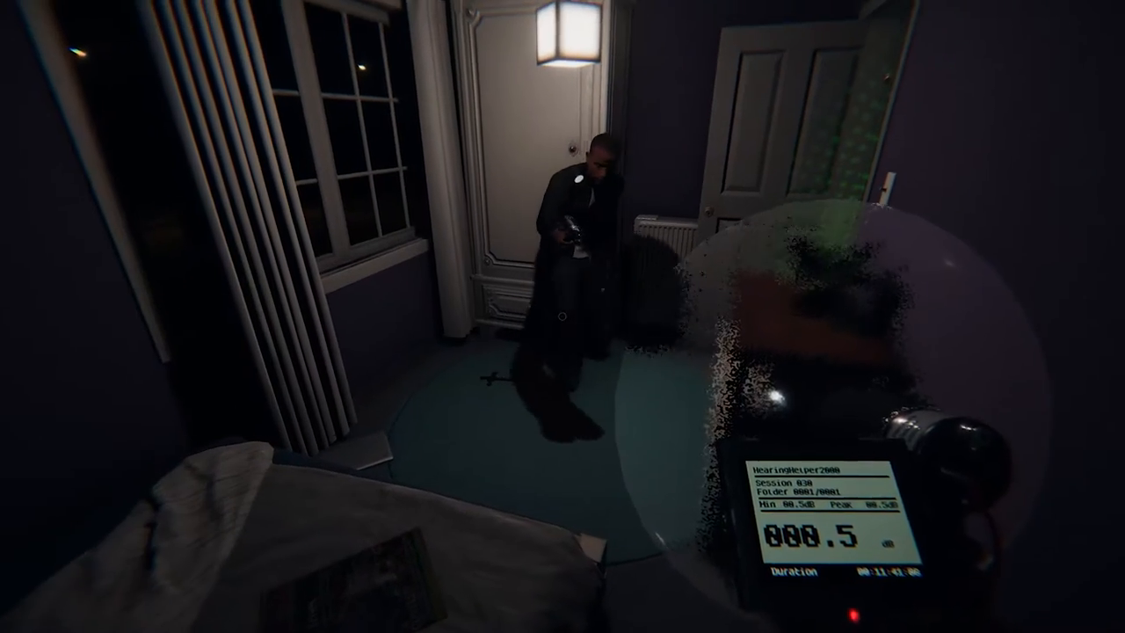
{"action": "mouse_move", "coordinate": [563, 316]}
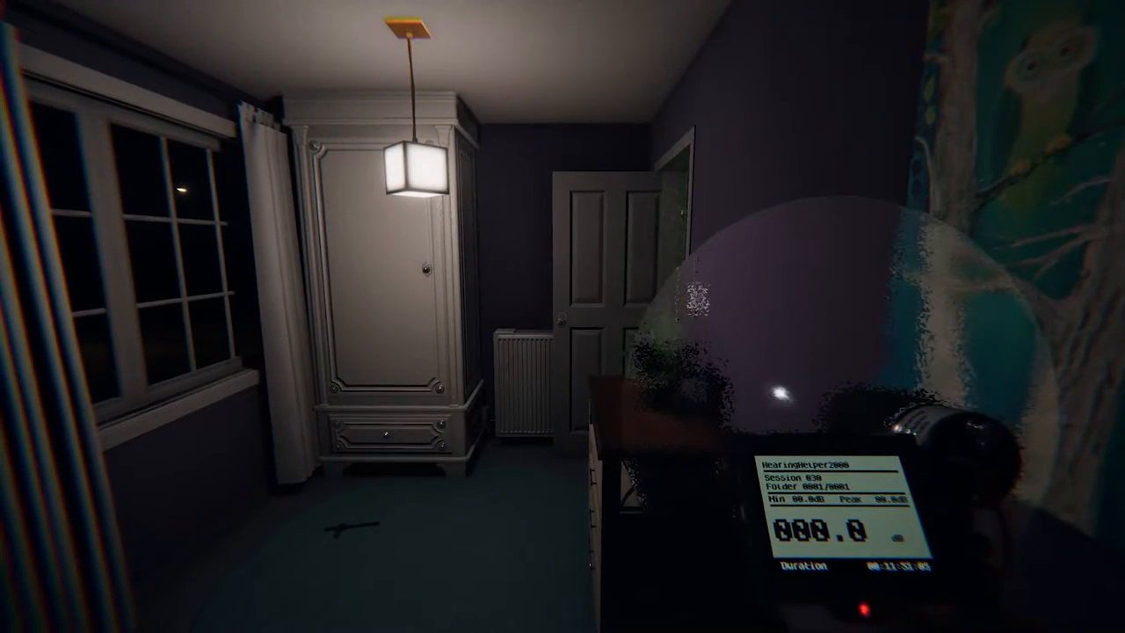
{"action": "mouse_move", "coordinate": [562, 316]}
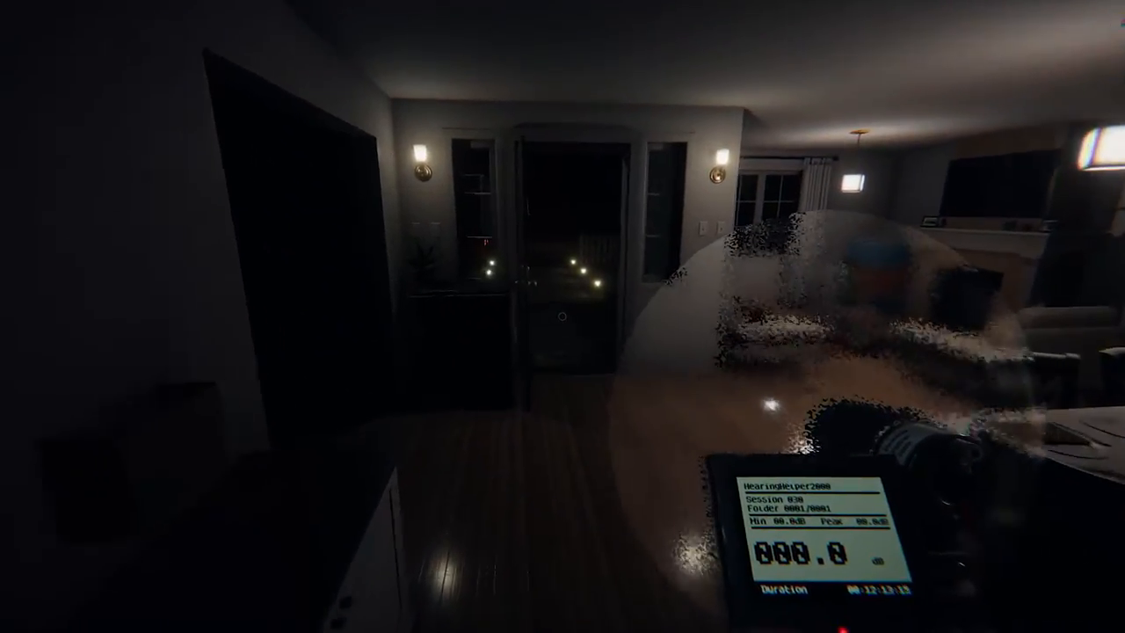
{"action": "mouse_move", "coordinate": [562, 317]}
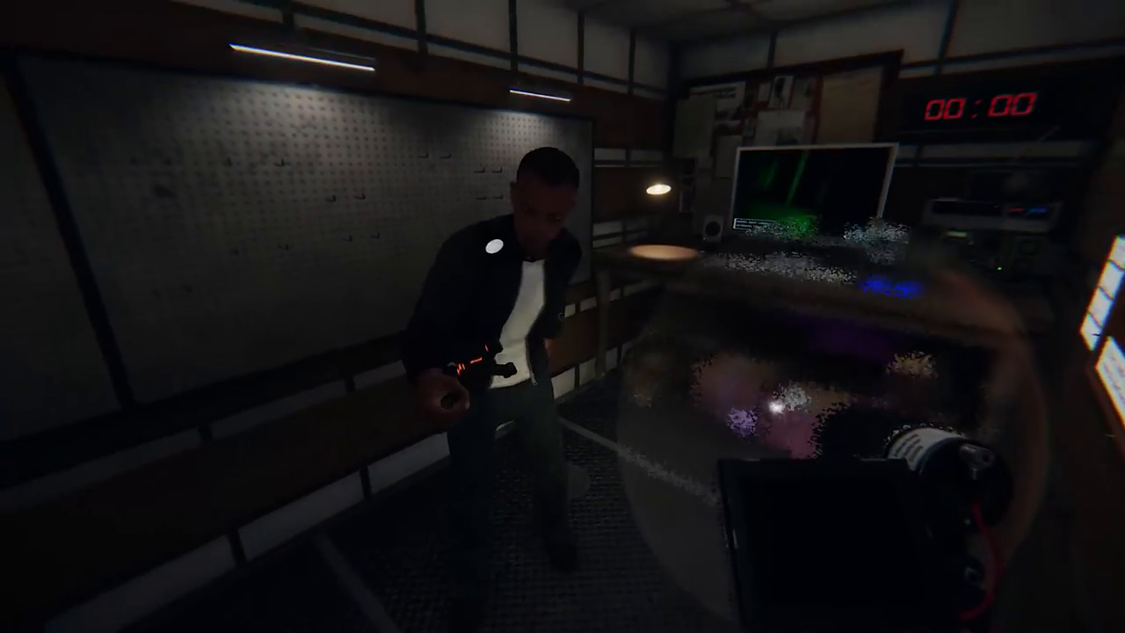
{"action": "mouse_move", "coordinate": [562, 316]}
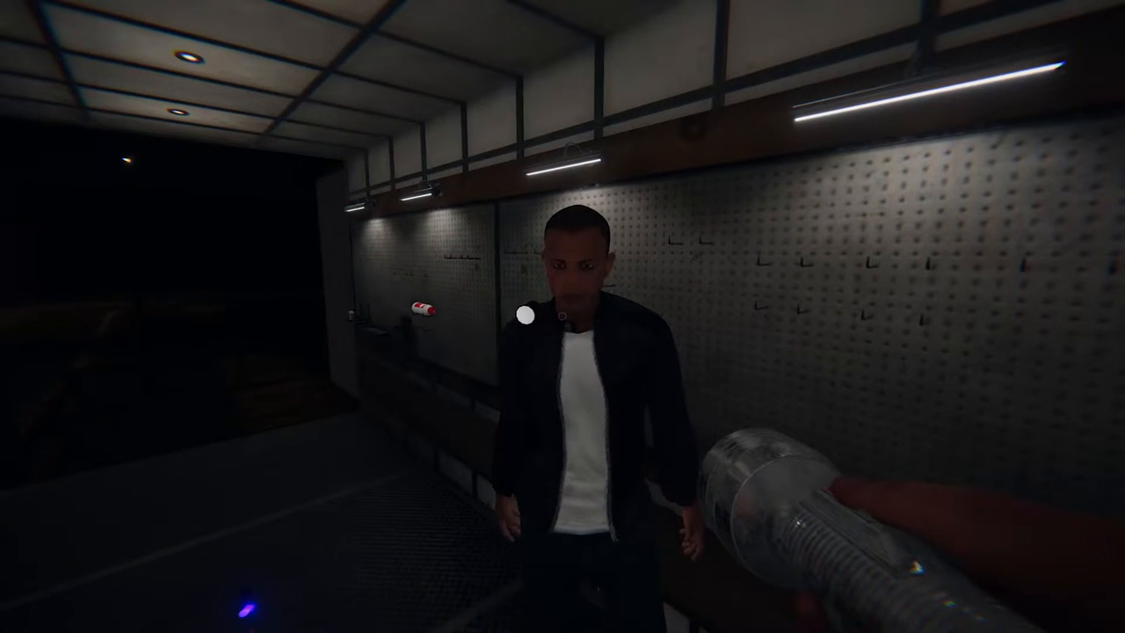
{"action": "mouse_move", "coordinate": [563, 316]}
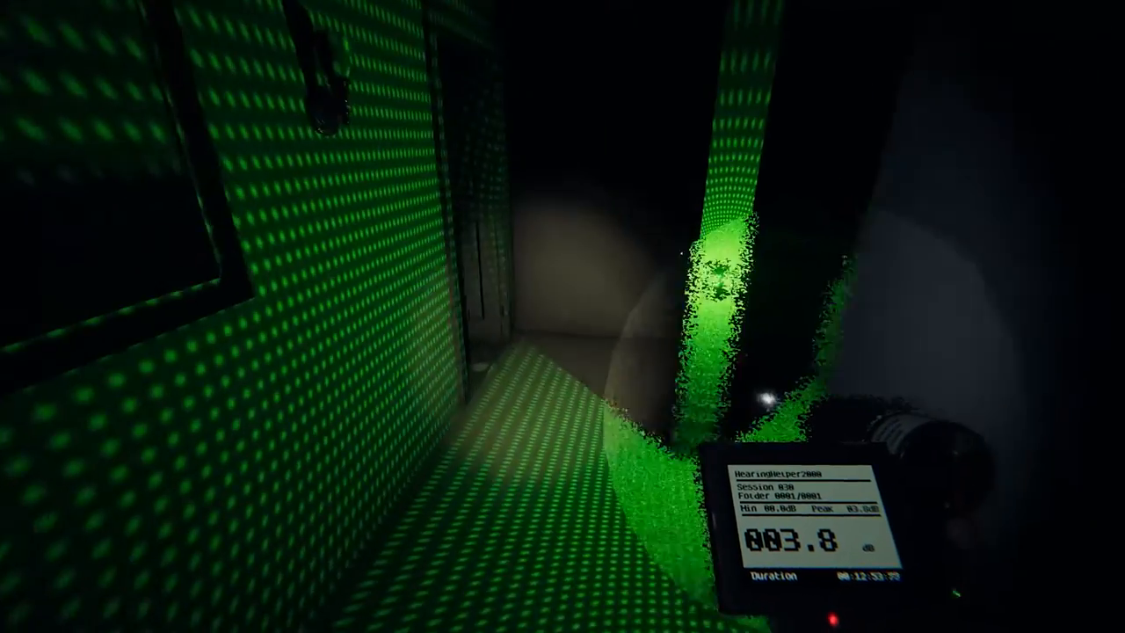
{"action": "mouse_move", "coordinate": [562, 316]}
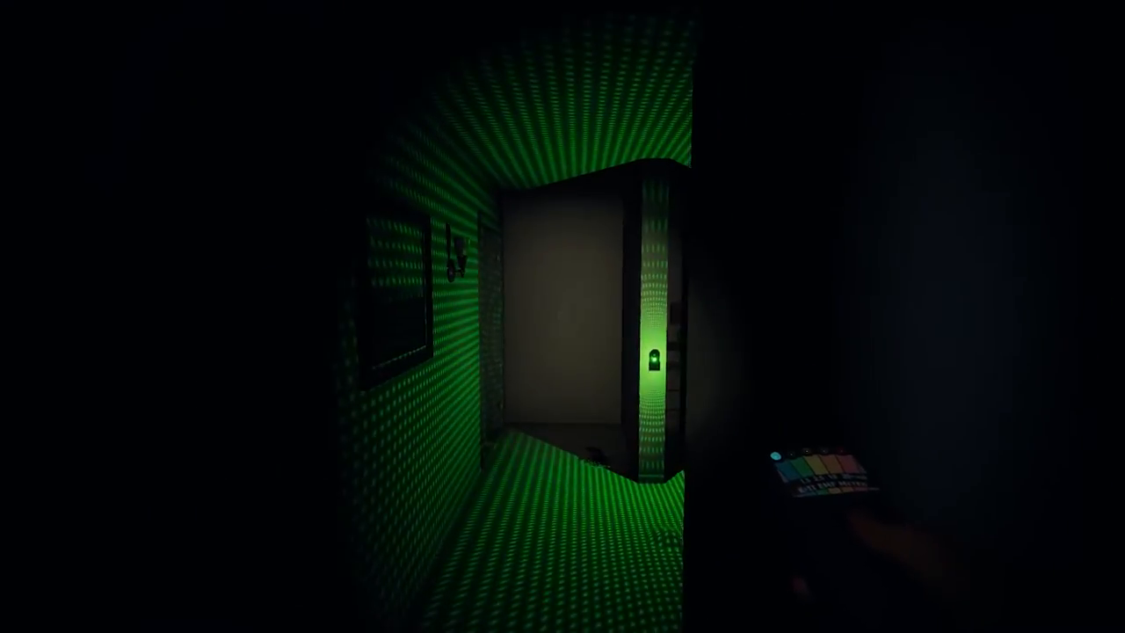
{"action": "mouse_move", "coordinate": [563, 316]}
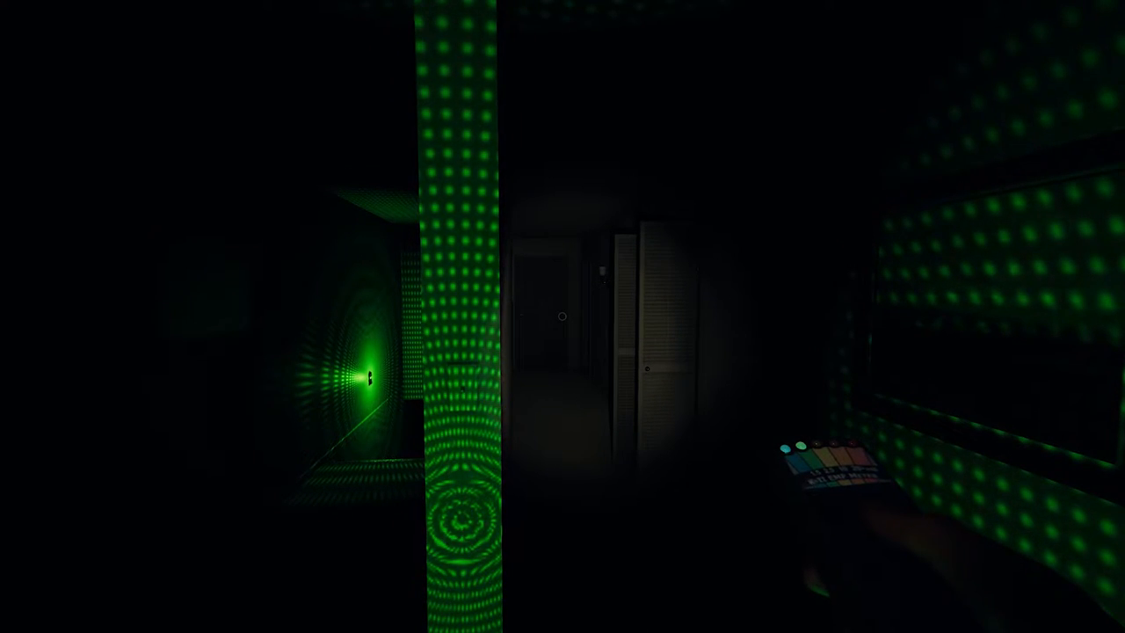
{"action": "mouse_move", "coordinate": [562, 316]}
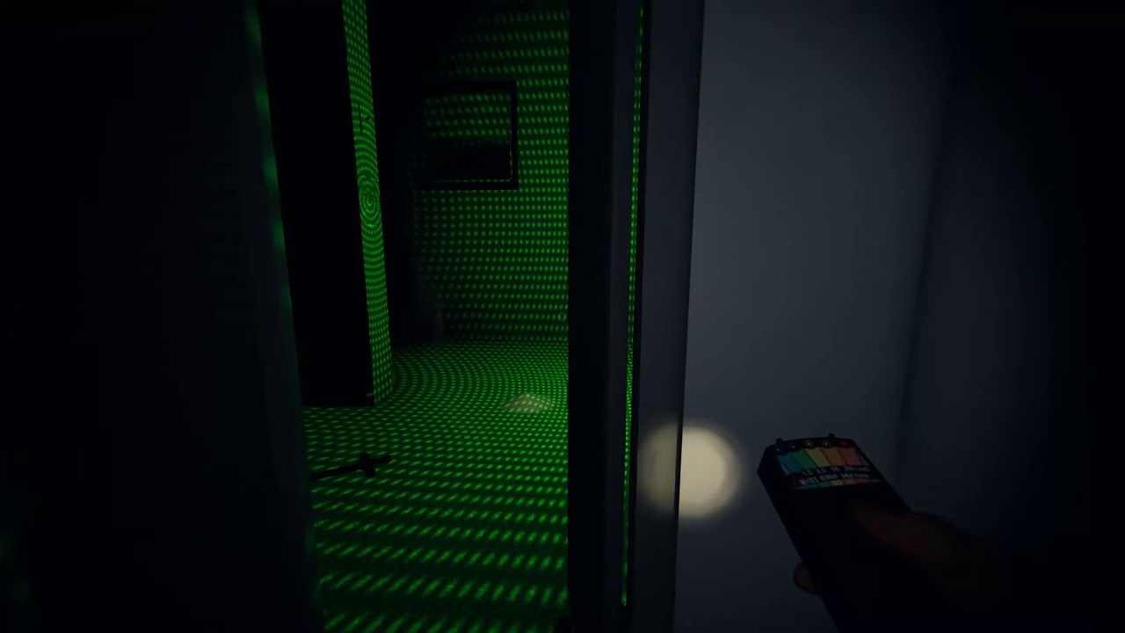
{"action": "mouse_move", "coordinate": [562, 317]}
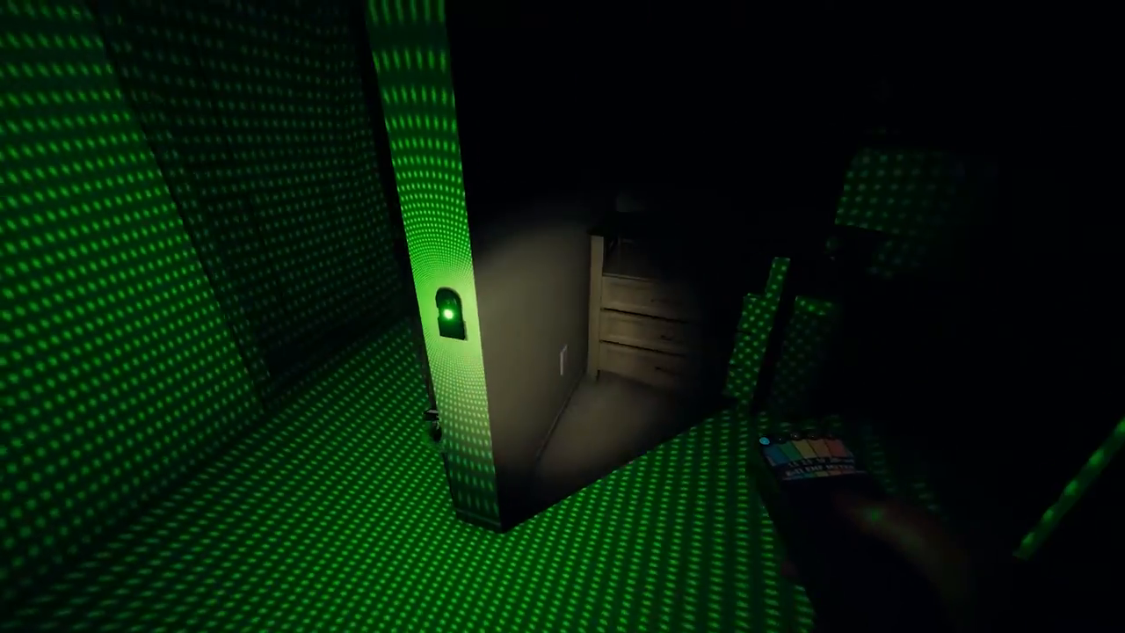
{"action": "mouse_move", "coordinate": [562, 316]}
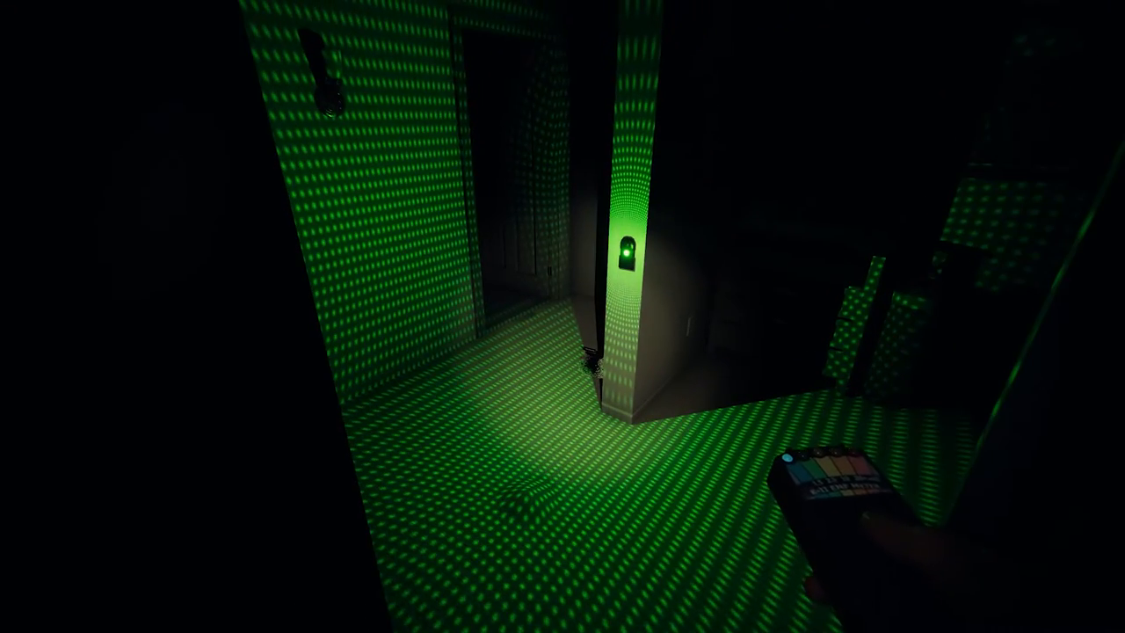
{"action": "mouse_move", "coordinate": [562, 316]}
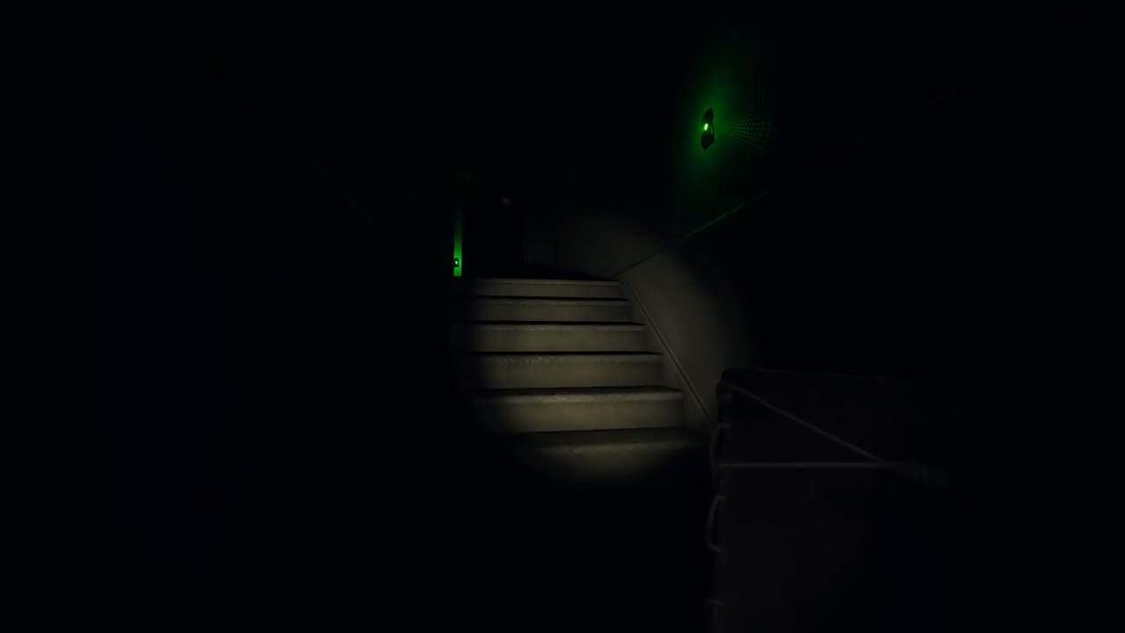
{"action": "mouse_move", "coordinate": [563, 316]}
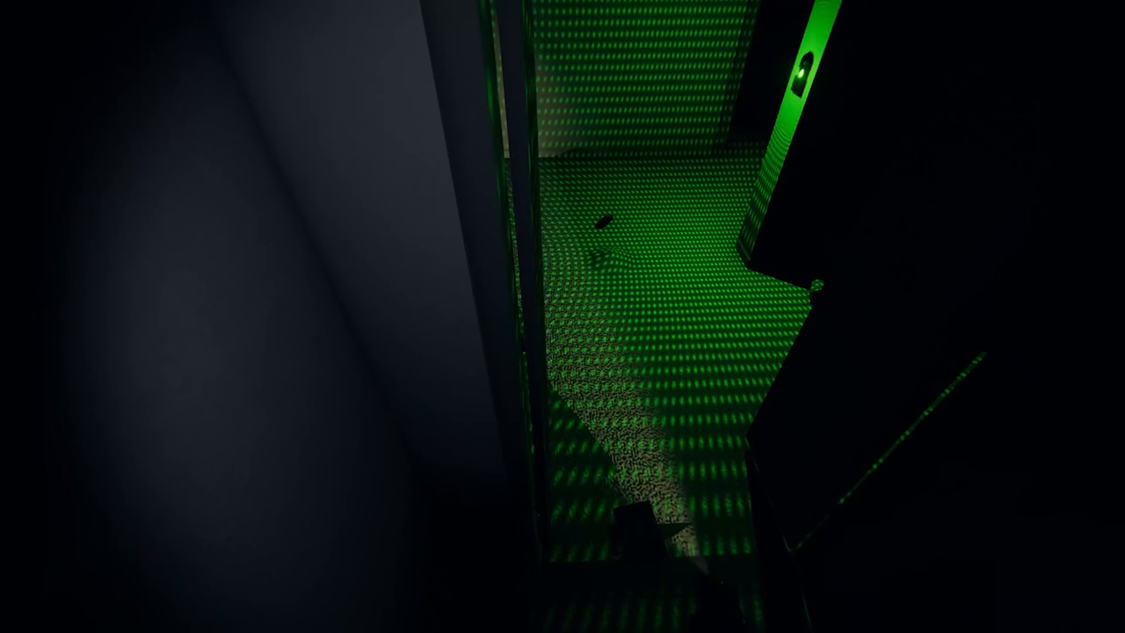